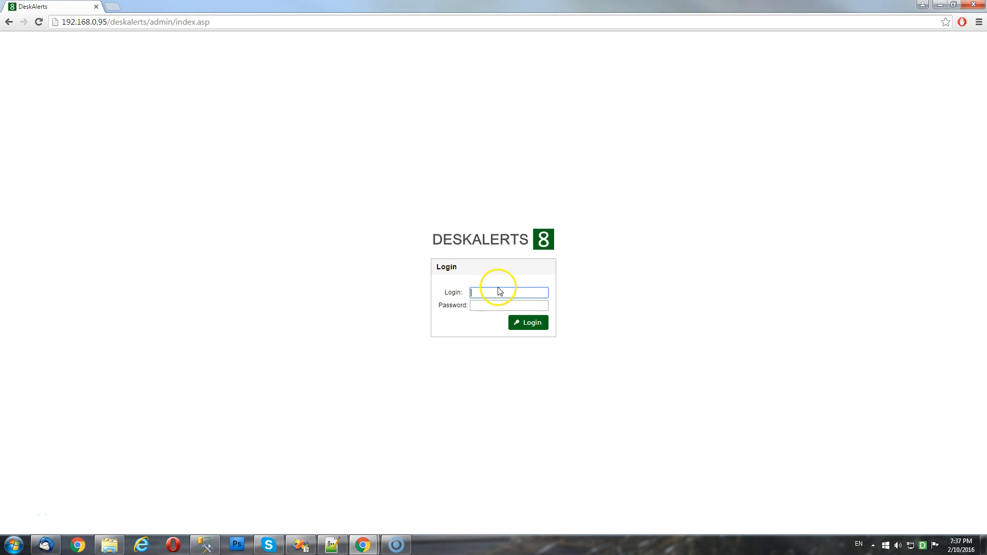
Sign in as the admin account, picking 'admin' from the login suggestions
text(admi)
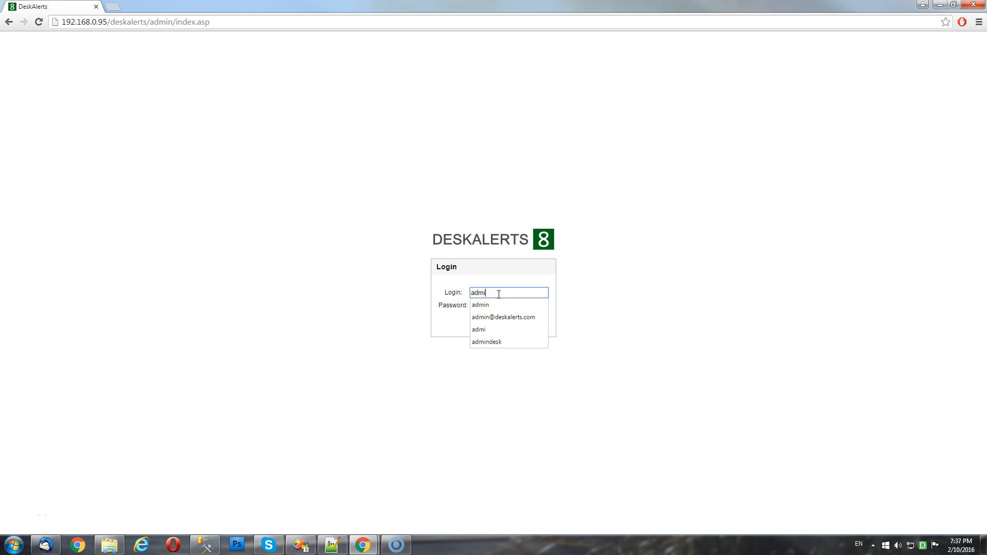
click(480, 304)
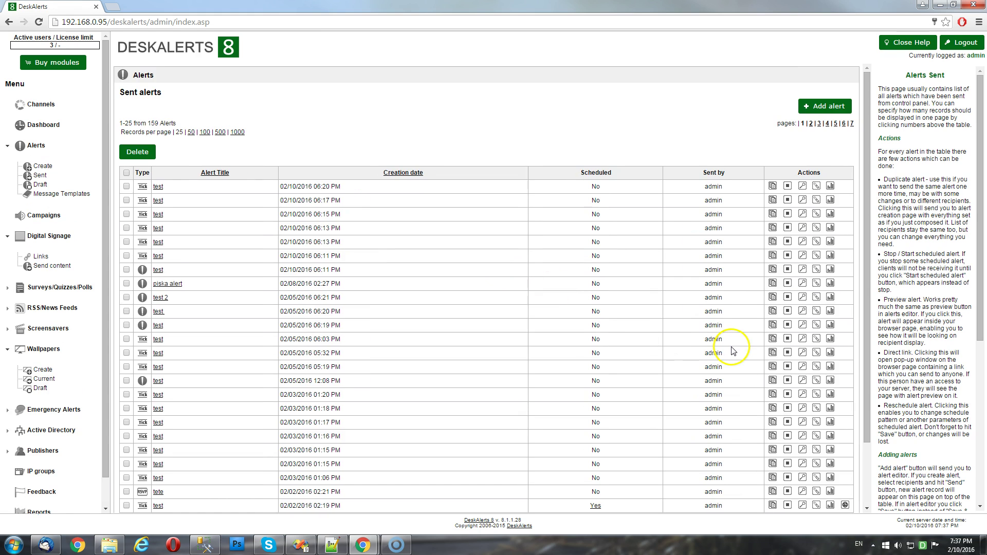
mouse_move(930, 545)
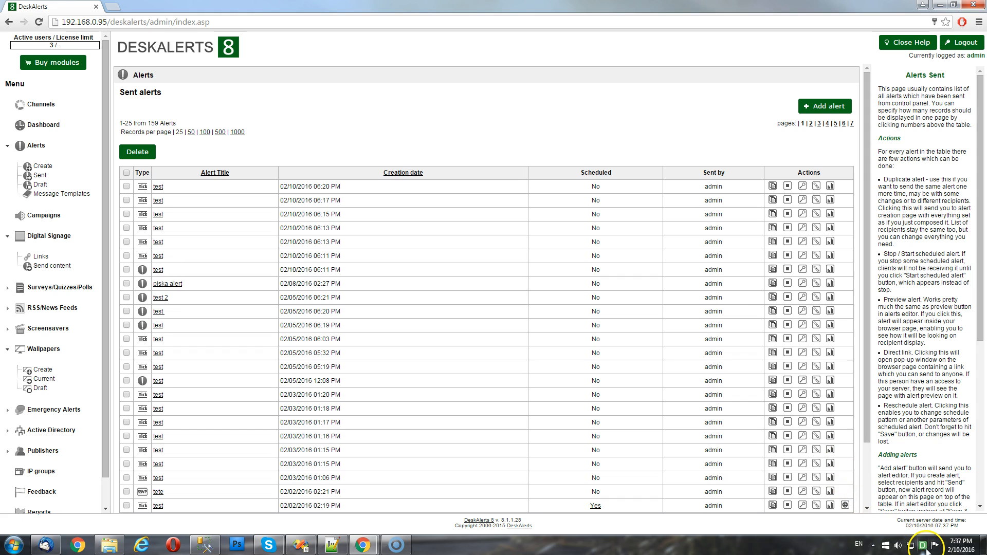
mouse_move(578, 329)
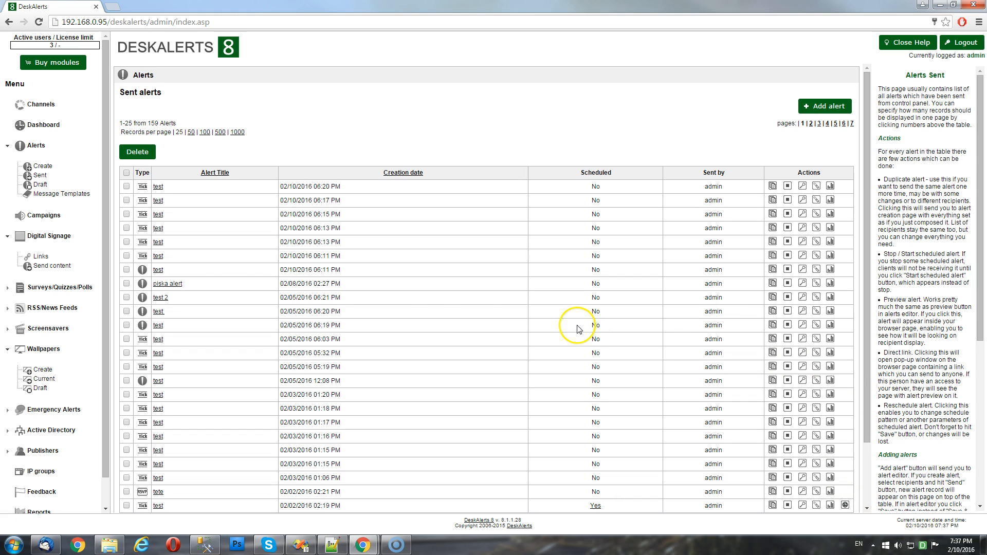
mouse_move(244, 291)
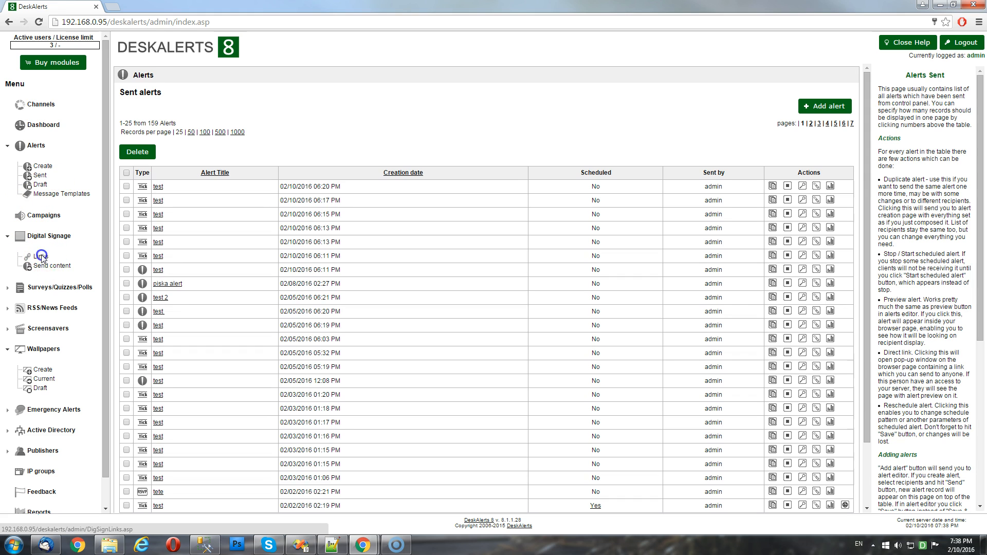
Show the Digital Signage Links page listing the three existing links
click(40, 256)
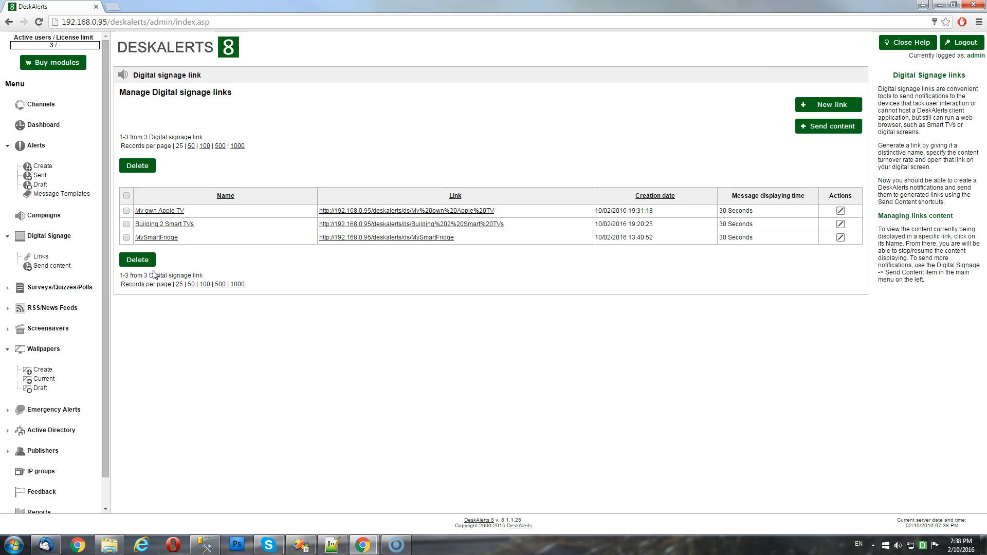
mouse_move(834, 136)
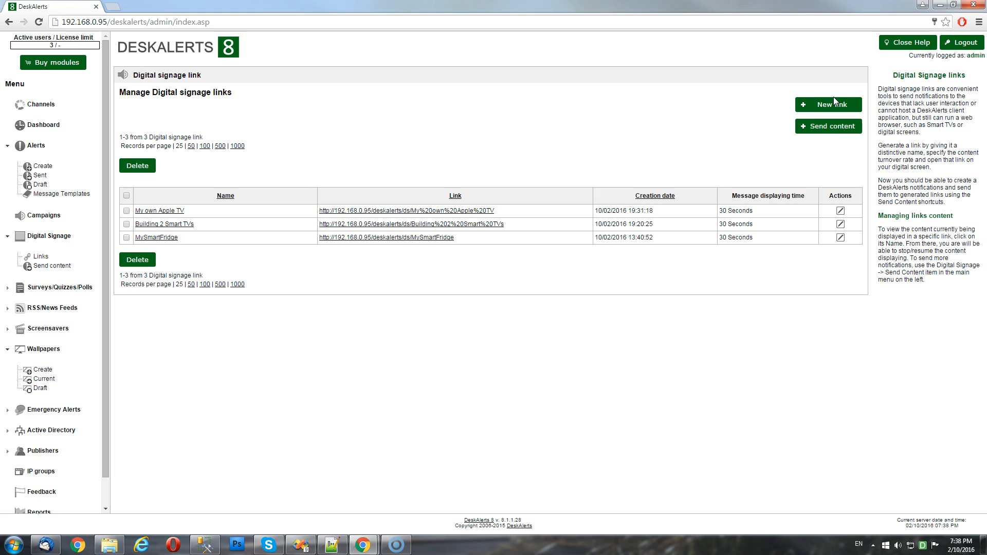
mouse_move(828, 105)
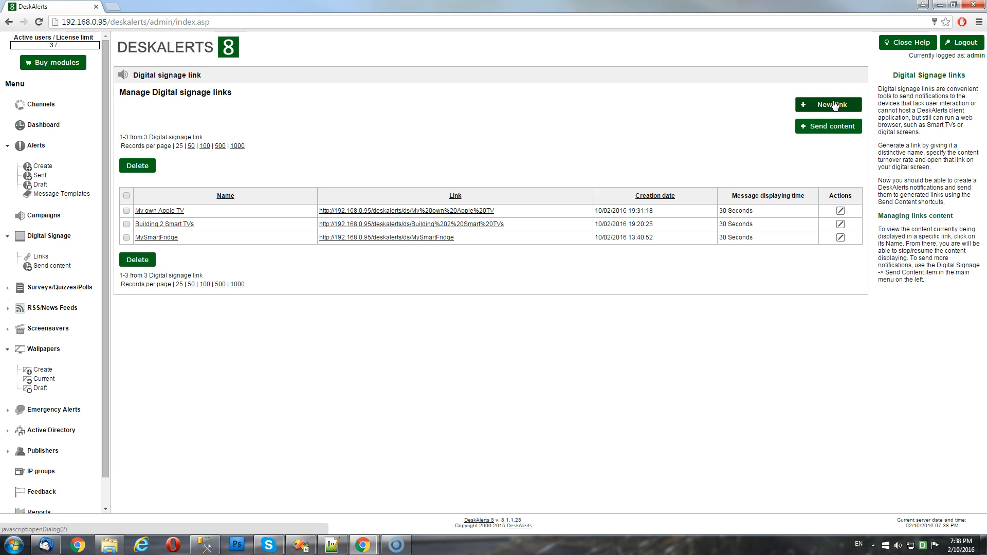
Create the signage link 'TVs in the hallway' with a 30-second display time and get its URL
click(829, 104)
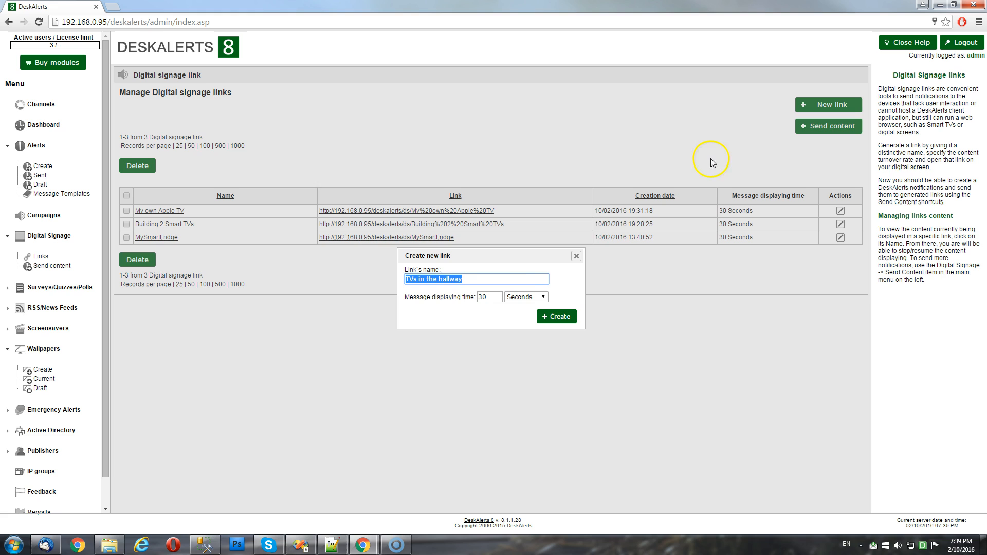
mouse_move(476, 278)
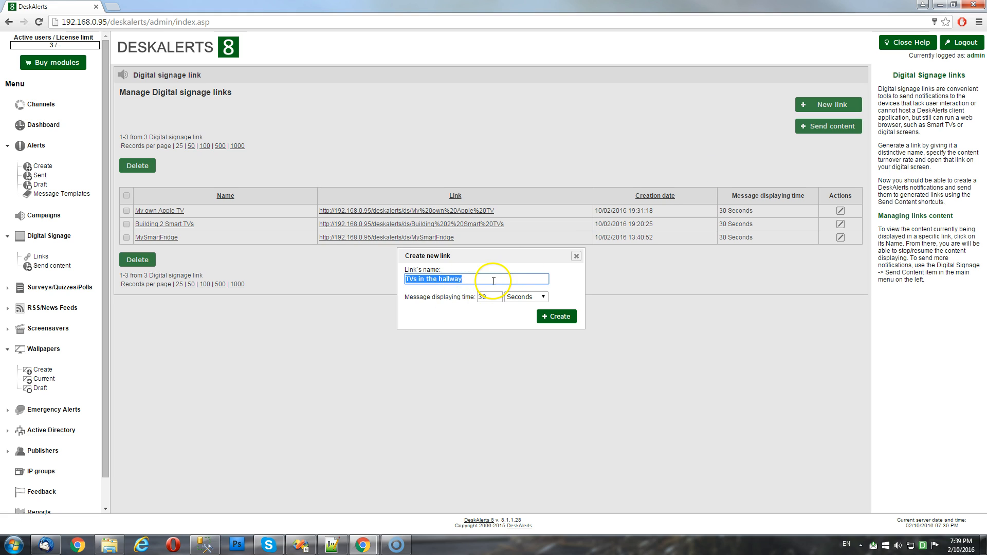
mouse_move(499, 290)
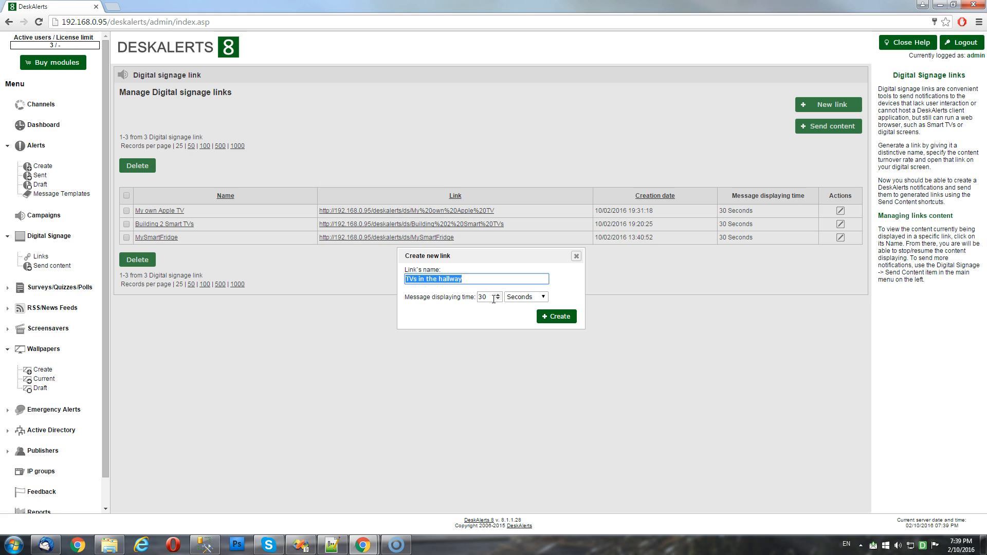
click(556, 315)
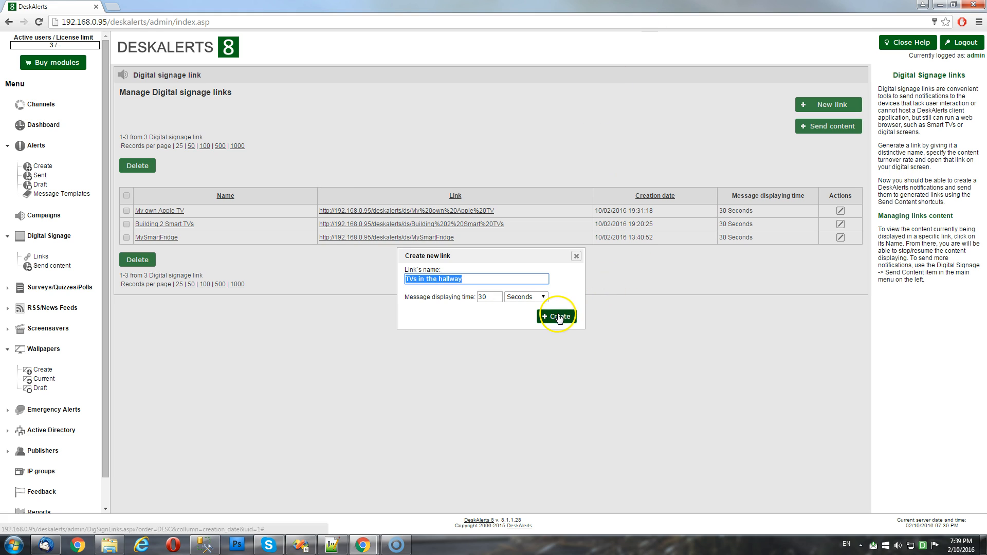
click(556, 316)
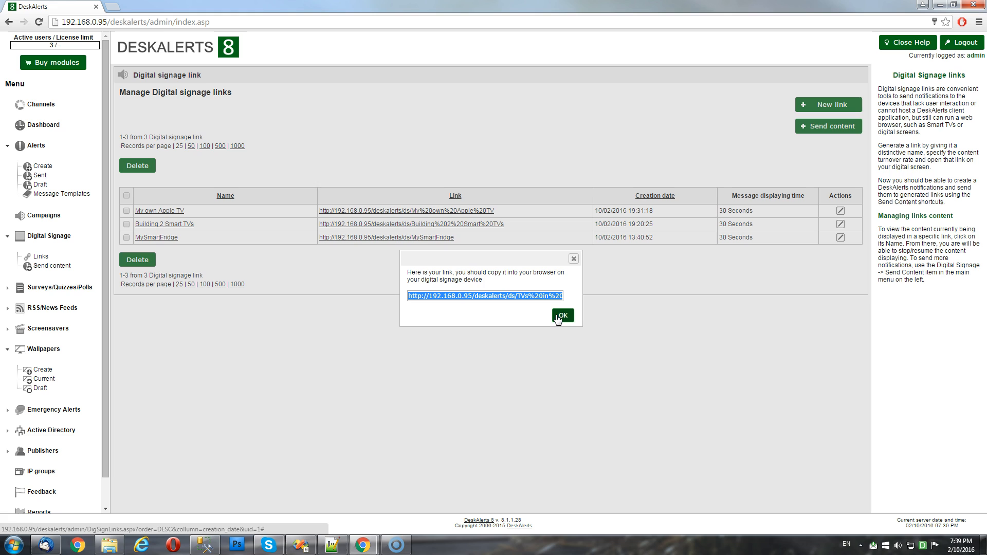
mouse_move(535, 333)
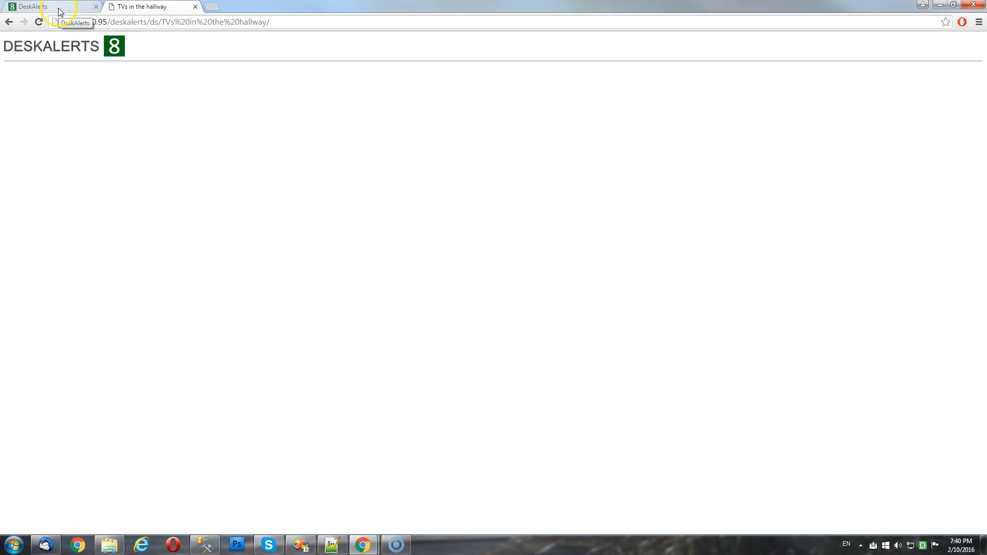
Return to the admin panel and begin a new alert via Alerts > Create
click(50, 6)
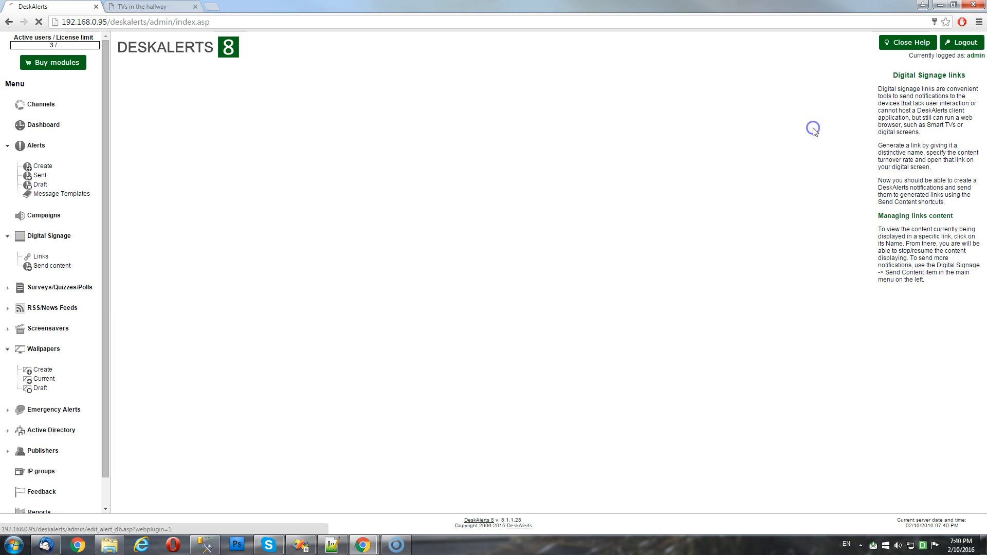
click(43, 166)
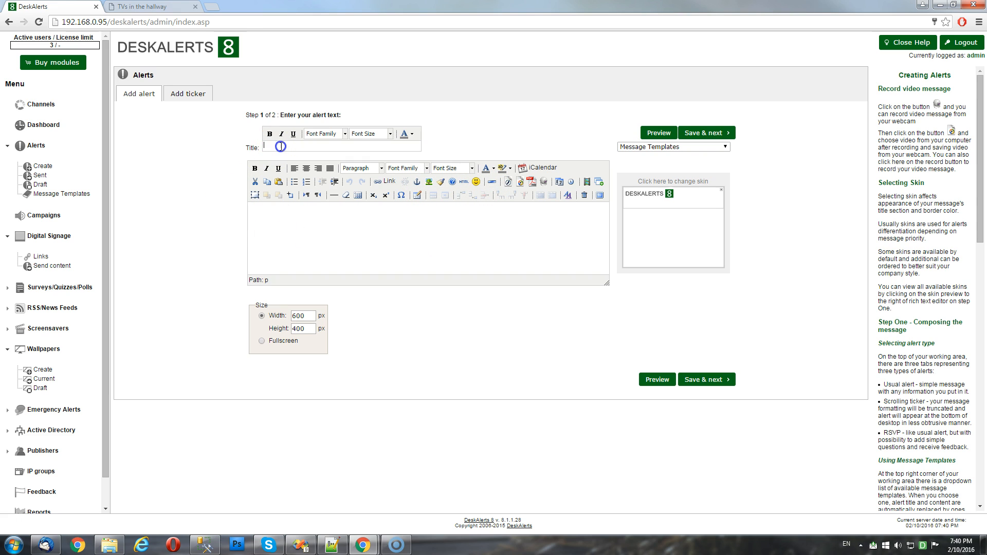
mouse_move(282, 147)
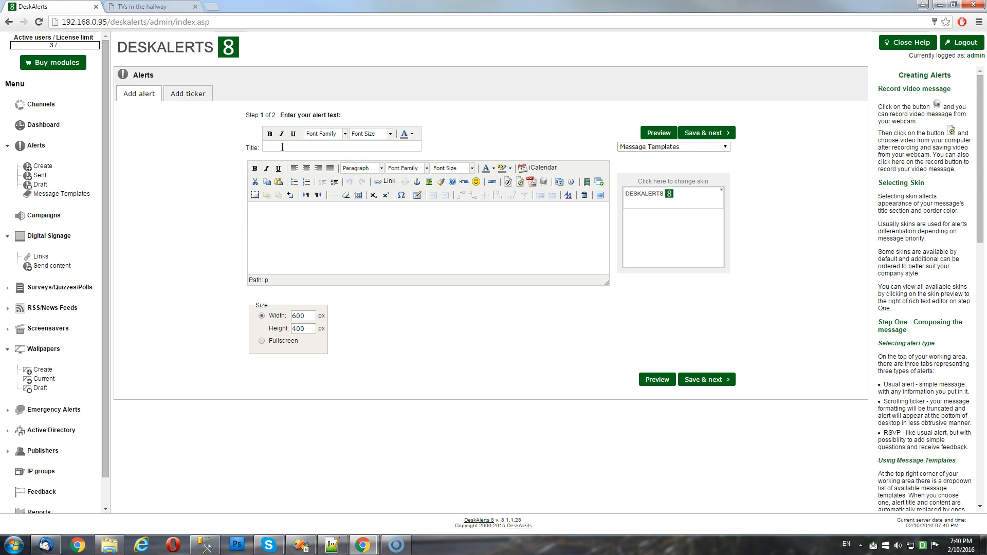
Title the alert 'Test title' with body text 'Test content'
text(Test)
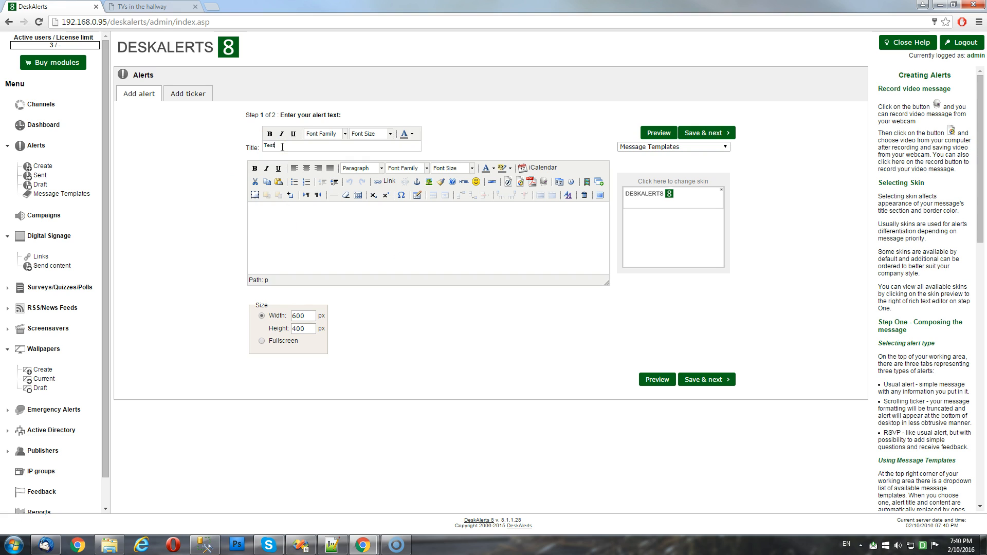
text(title)
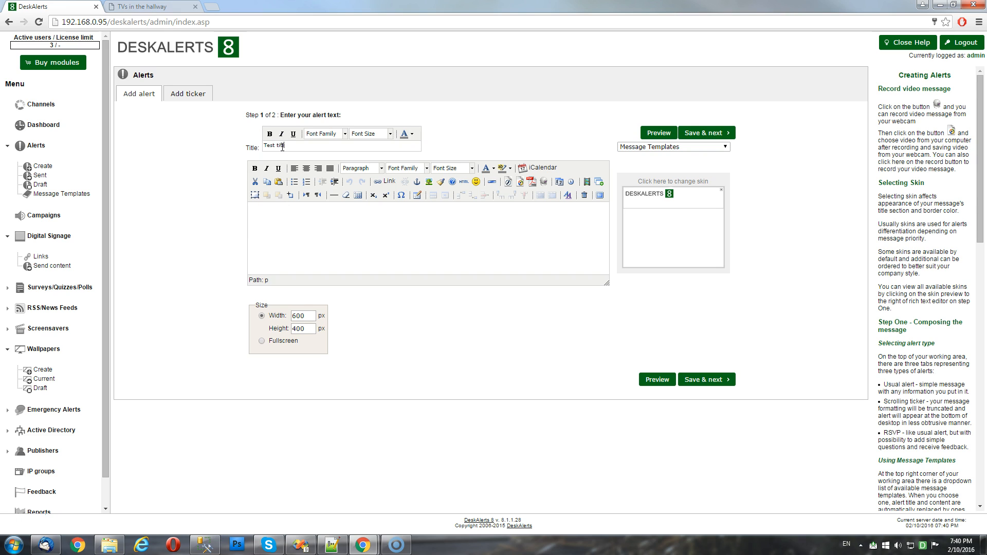
click(362, 226)
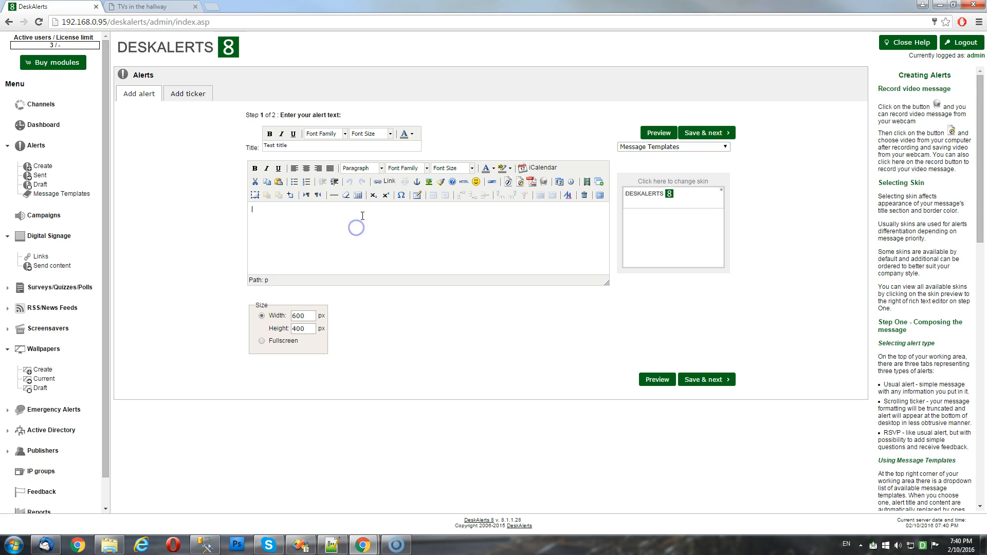
text(Test content)
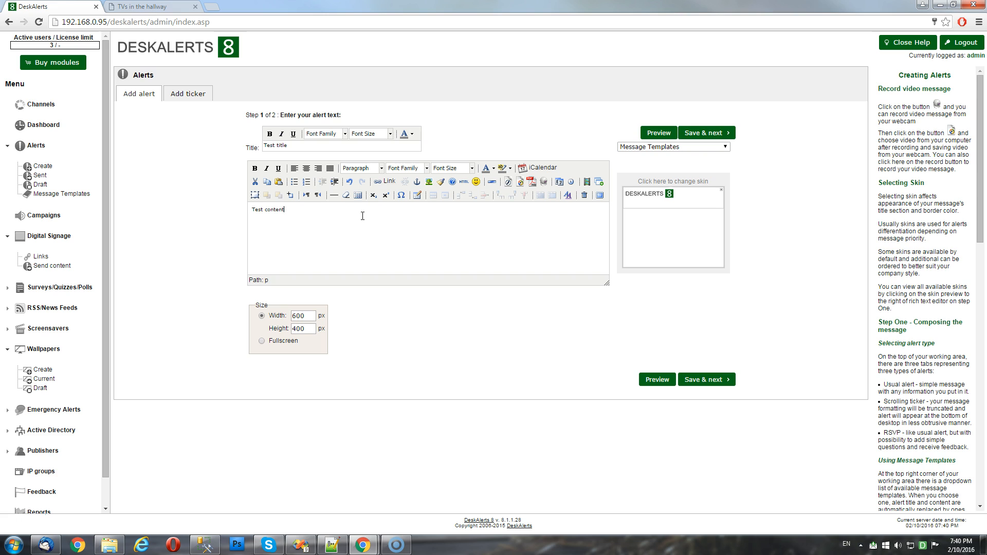
mouse_move(507, 322)
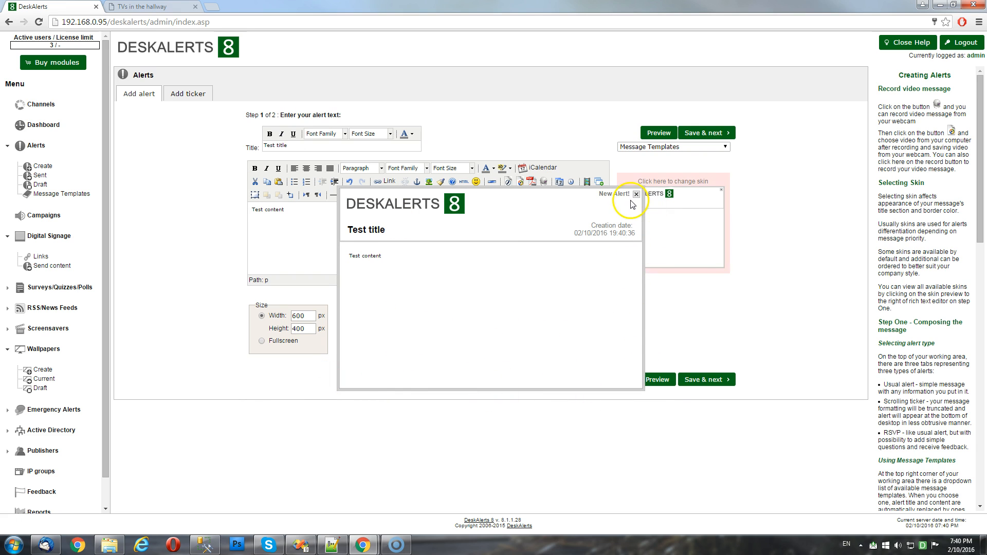
Dismiss the preview, set the alert size to Fullscreen and save to recipient selection
click(636, 195)
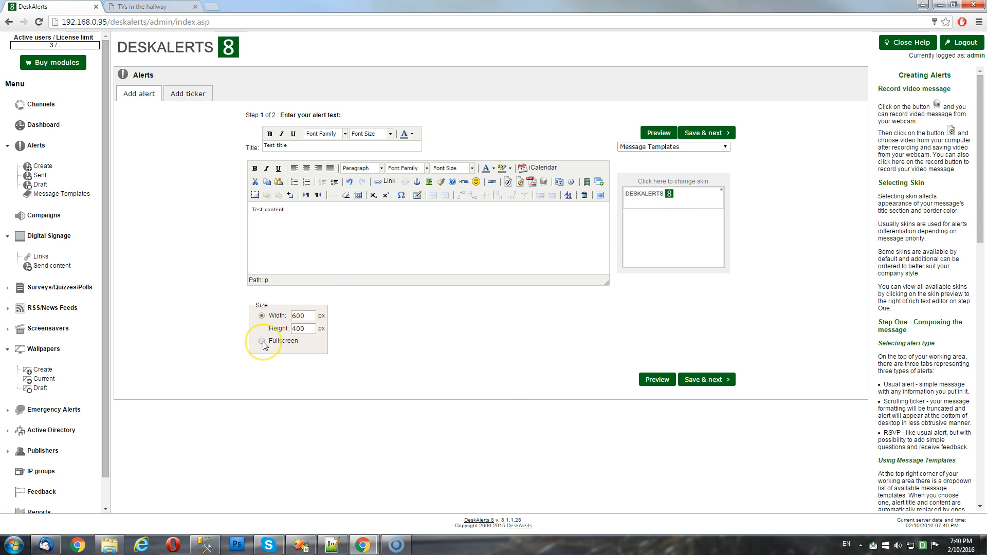
click(262, 341)
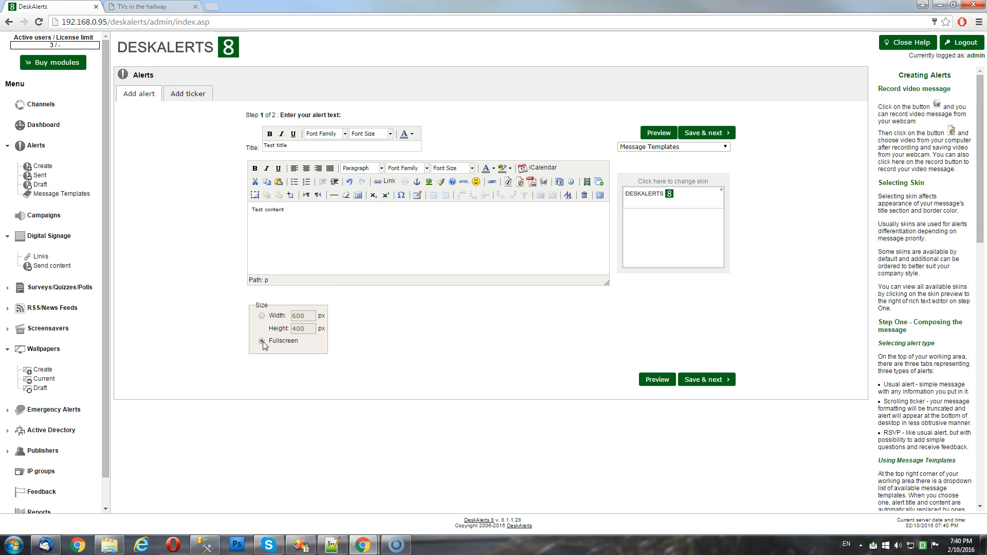
click(262, 340)
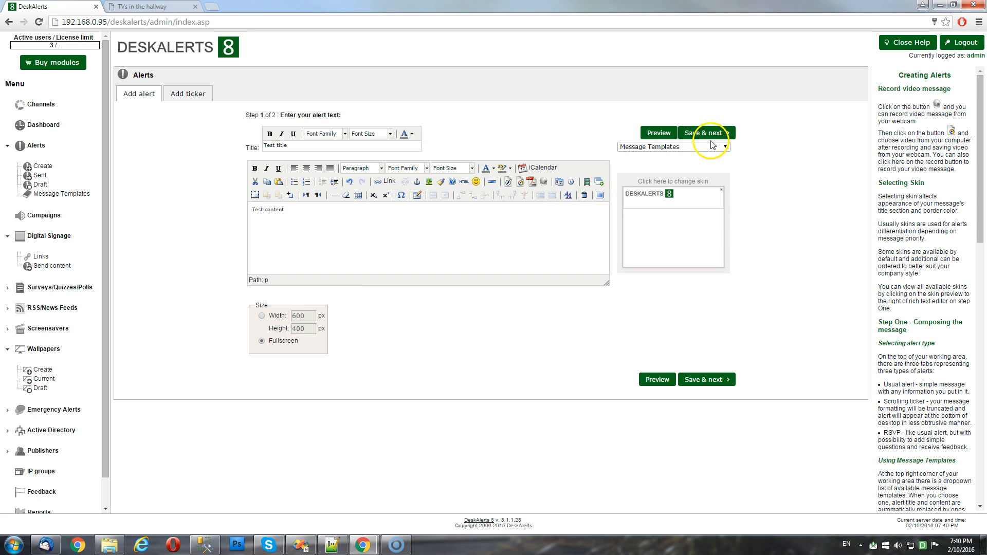
click(707, 133)
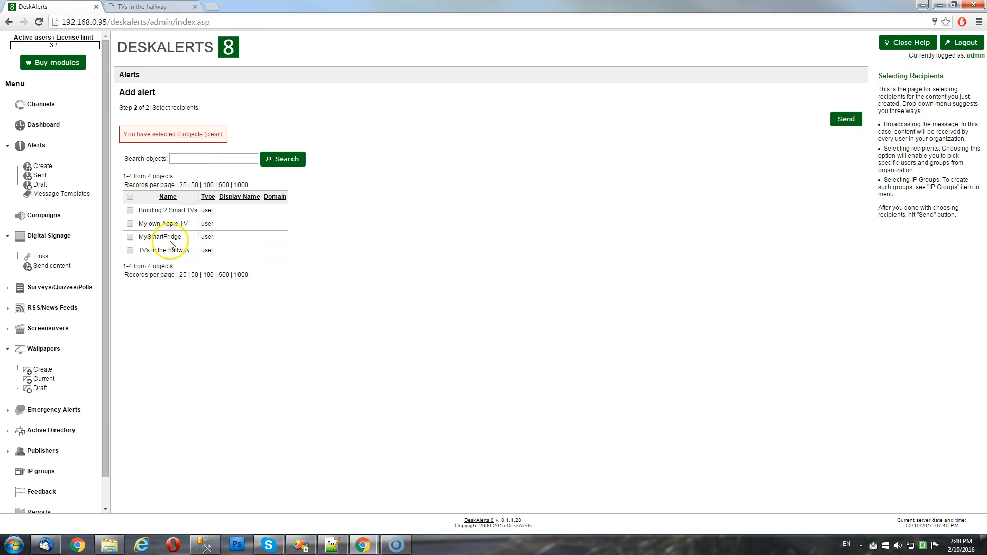
mouse_move(179, 176)
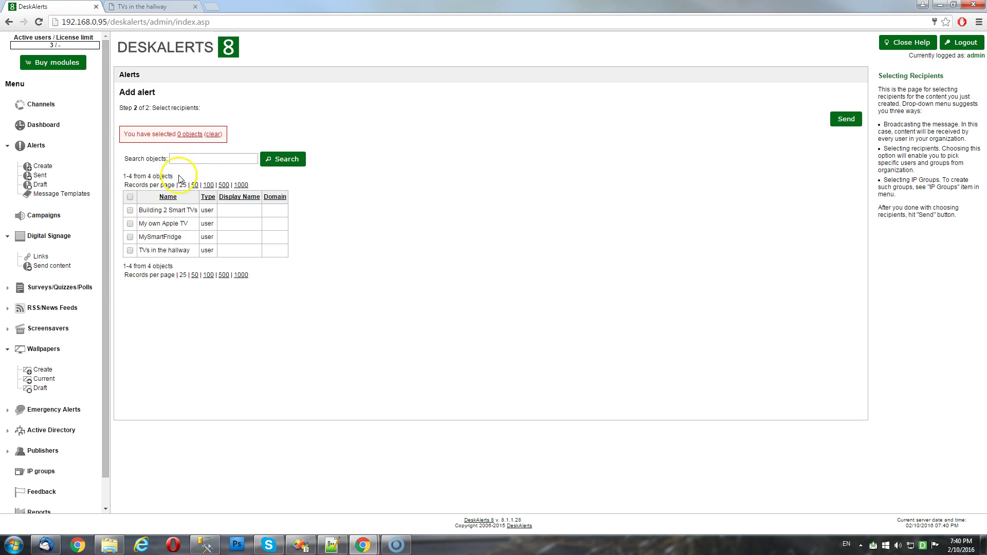
Send the alert to the 'TVs in the hallway' signage link
click(131, 251)
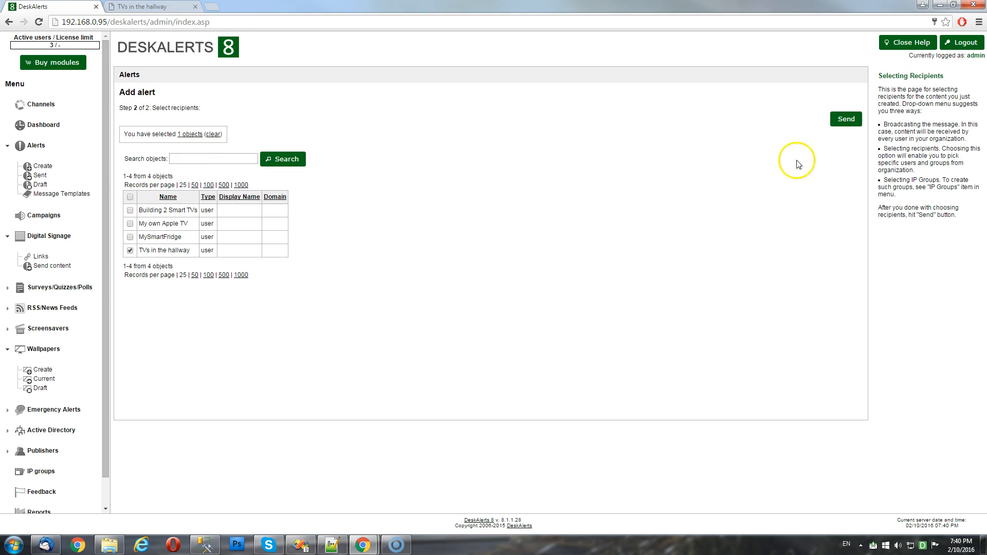
click(41, 256)
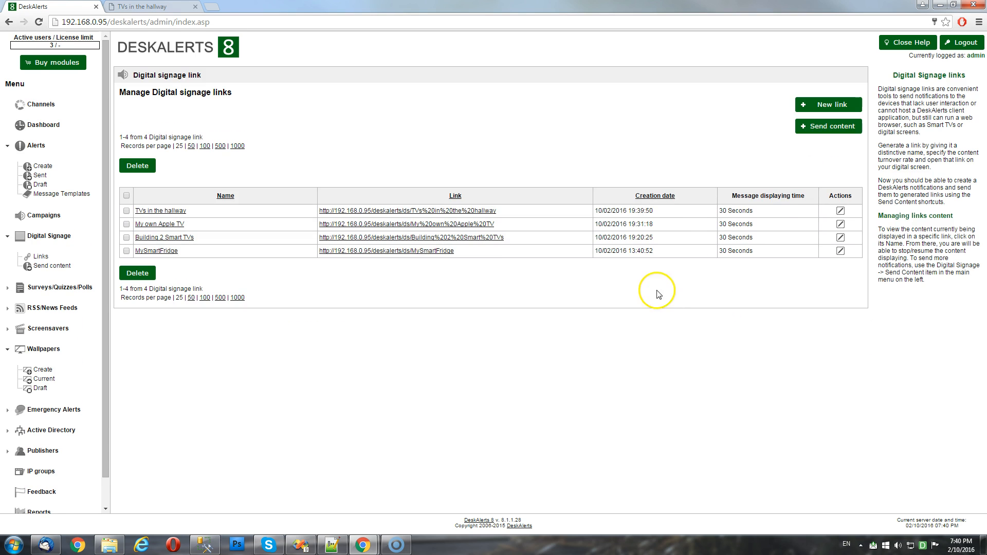
mouse_move(831, 125)
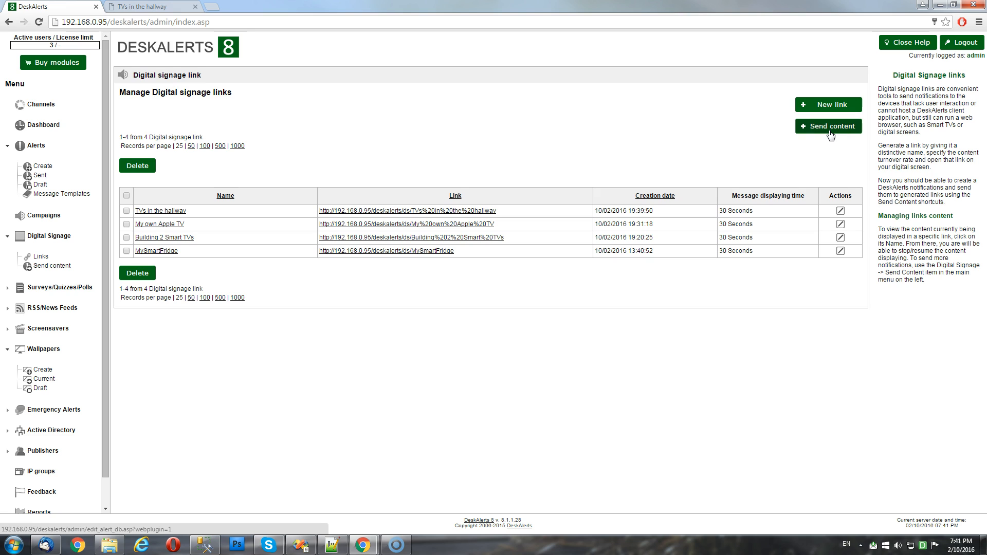
mouse_move(191, 63)
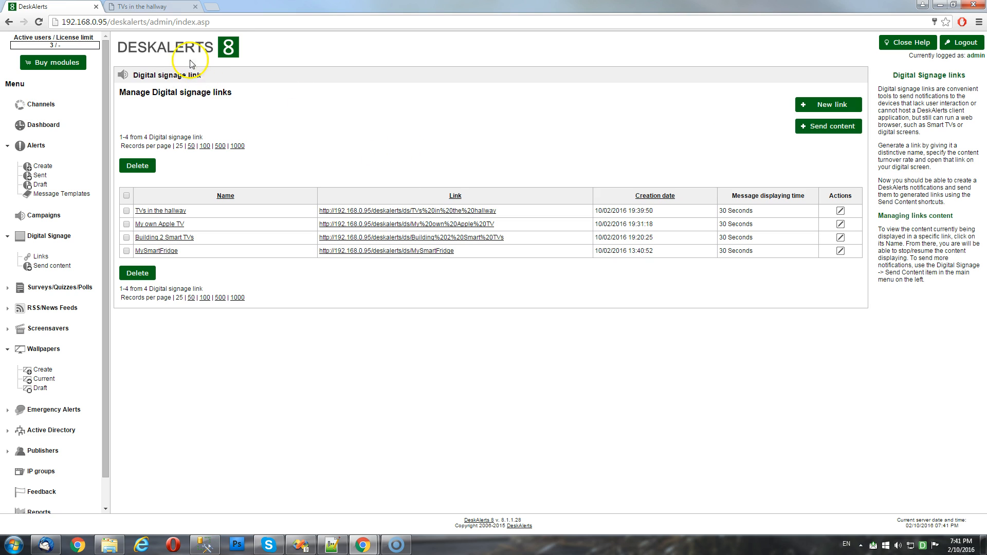
View the 'TVs in the hallway' signage page showing the fullscreen test alert
click(151, 6)
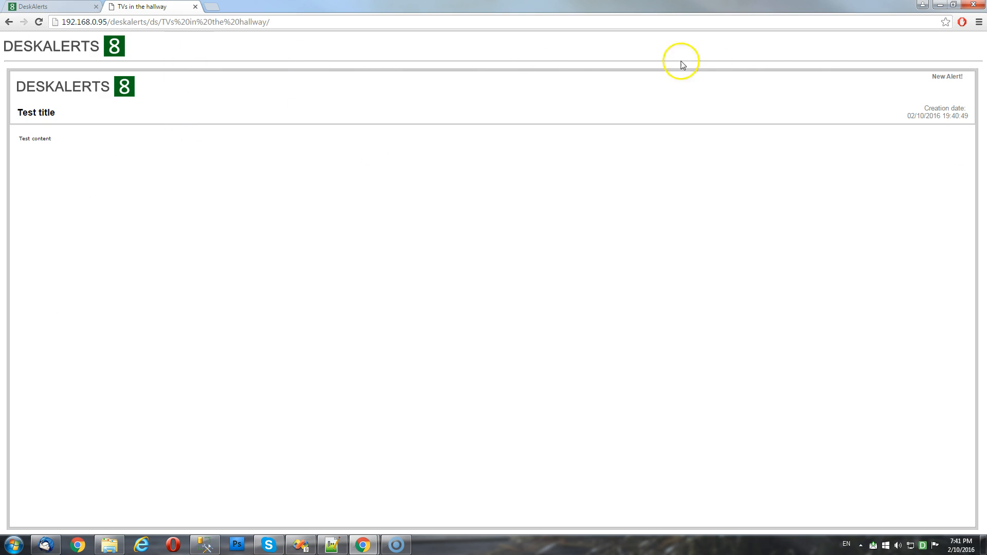
mouse_move(145, 183)
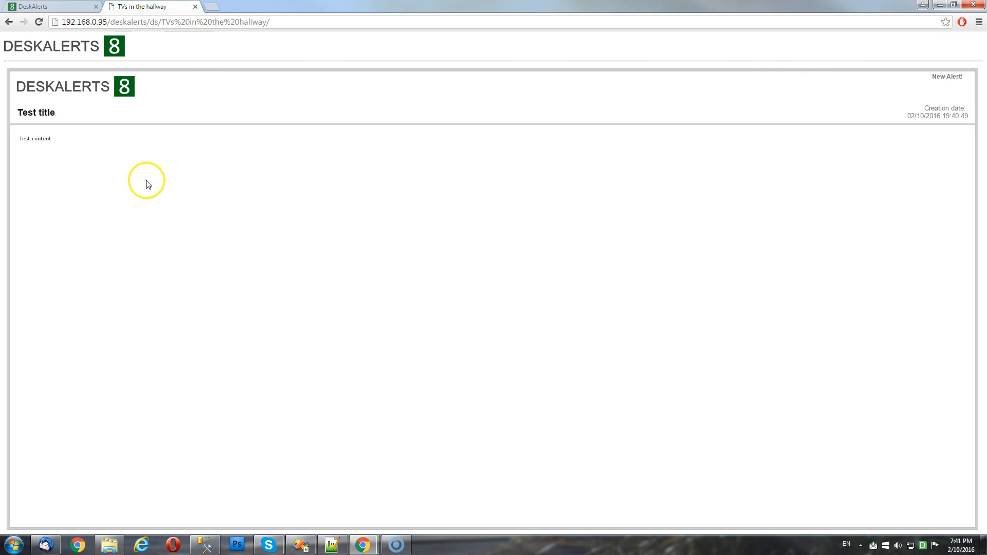
mouse_move(86, 455)
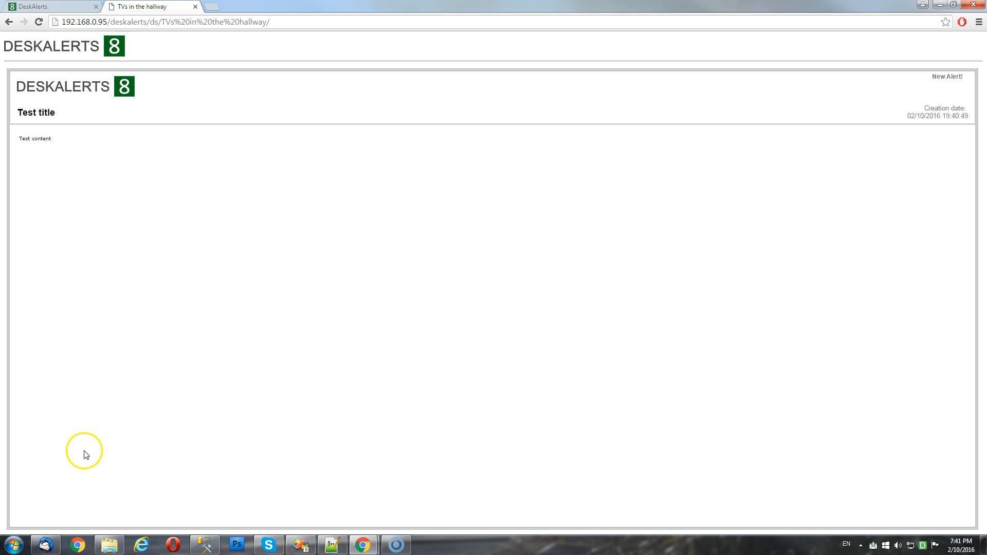
mouse_move(46, 69)
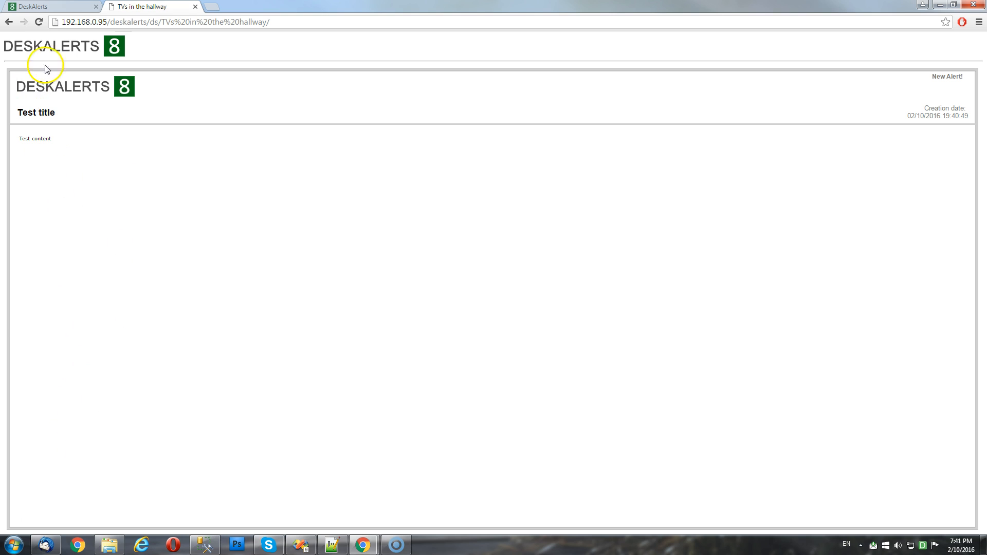
Switch from the signage page back to the admin console's links list
click(50, 6)
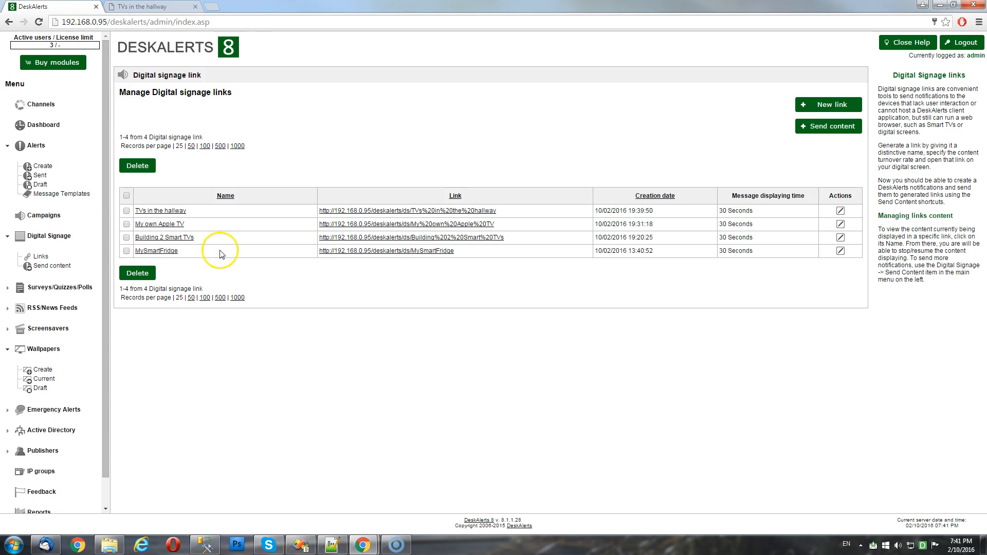
mouse_move(197, 283)
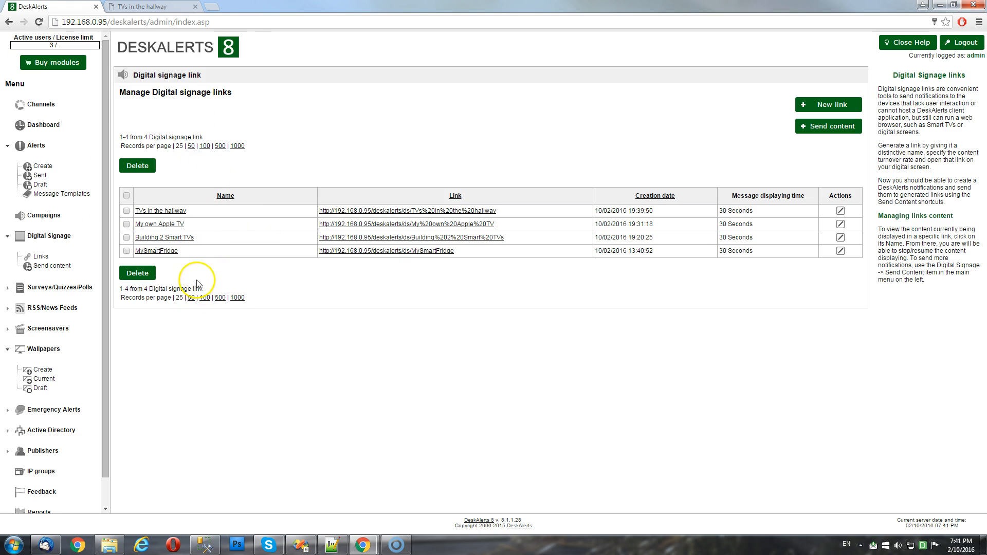
mouse_move(191, 225)
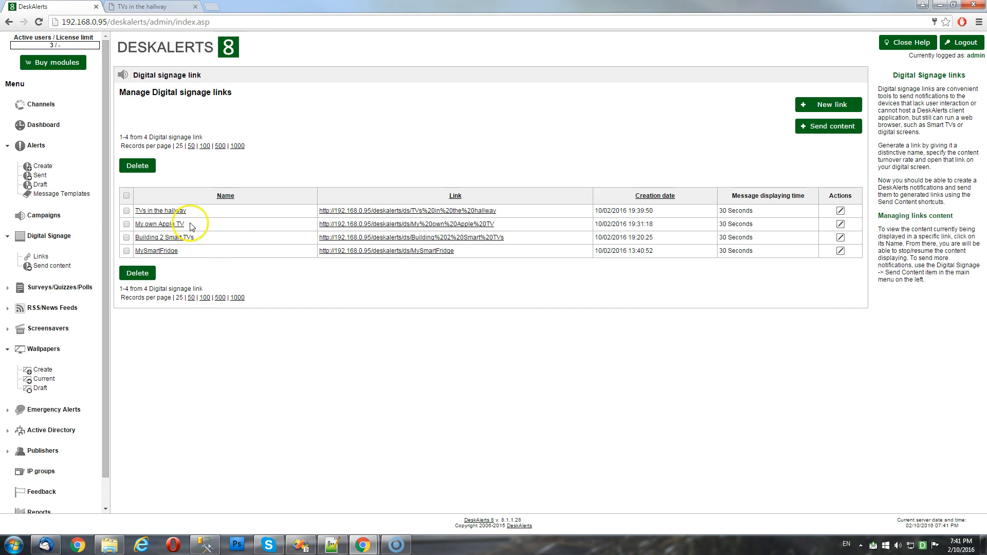
Show the sent alerts list containing the 'Test title' alert sent by admin
click(38, 174)
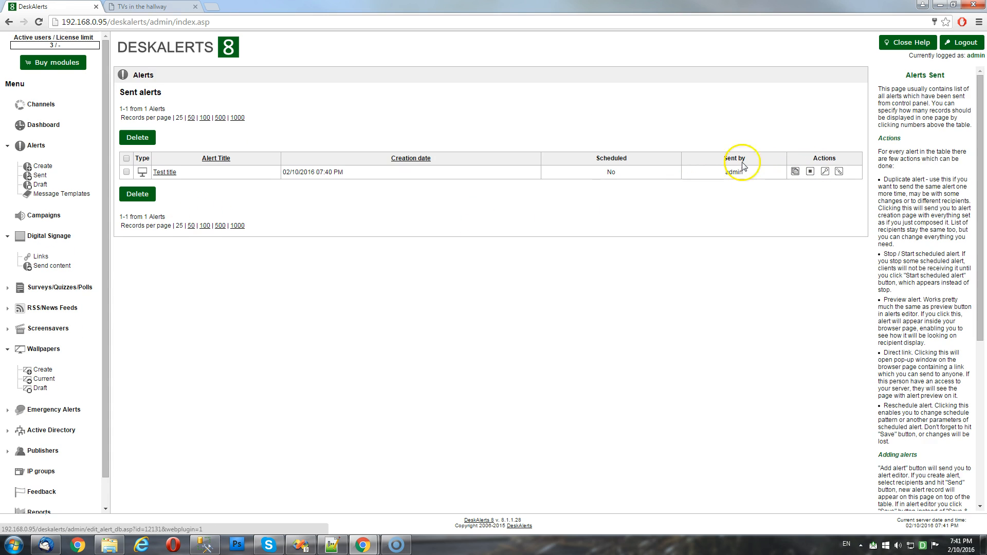
mouse_move(139, 82)
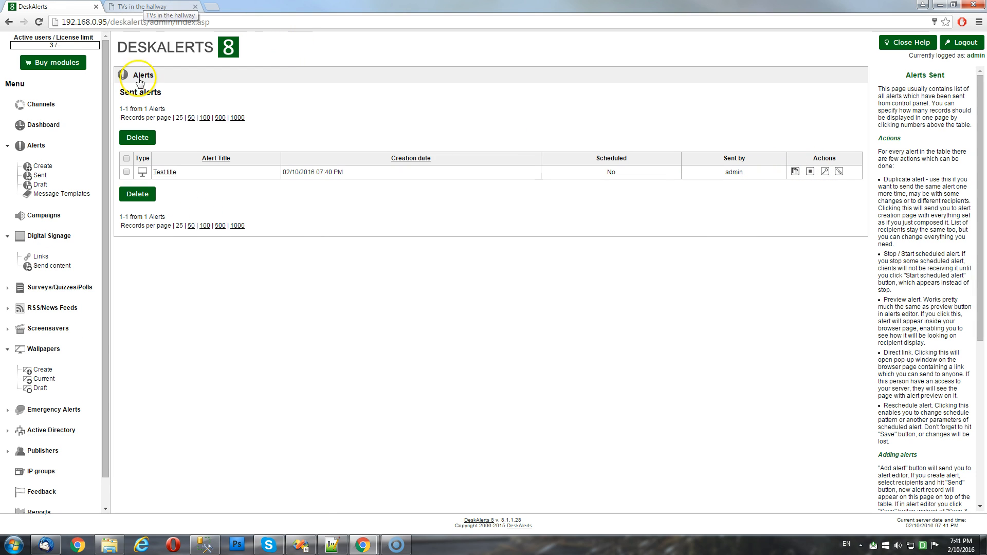
mouse_move(497, 338)
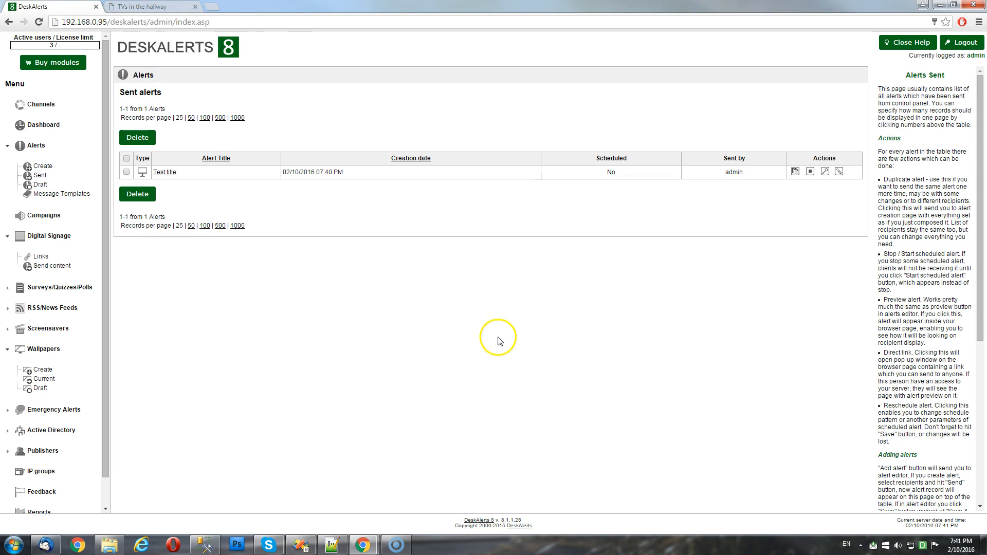
mouse_move(918, 78)
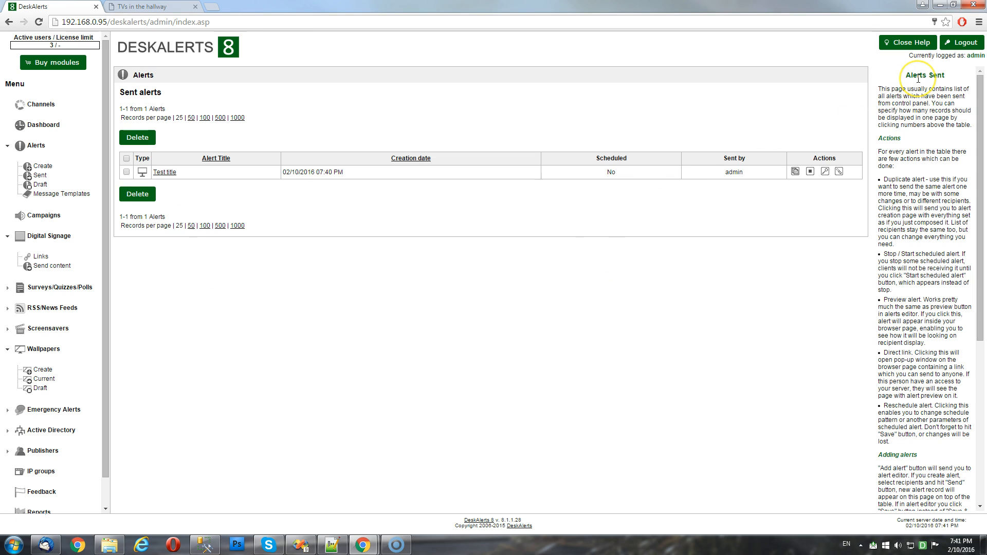